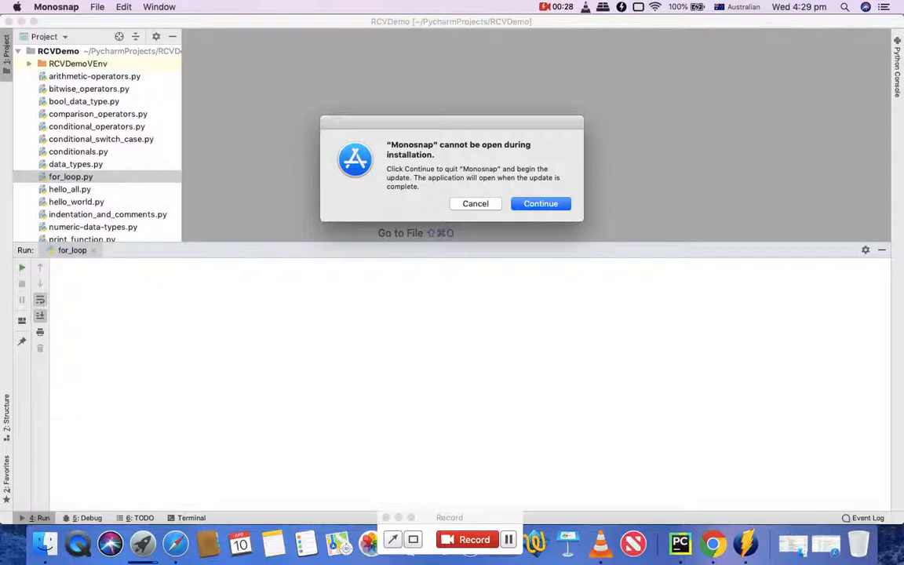
- Dismiss the update prompt so for_loop.py can be opened
left_click(540, 204)
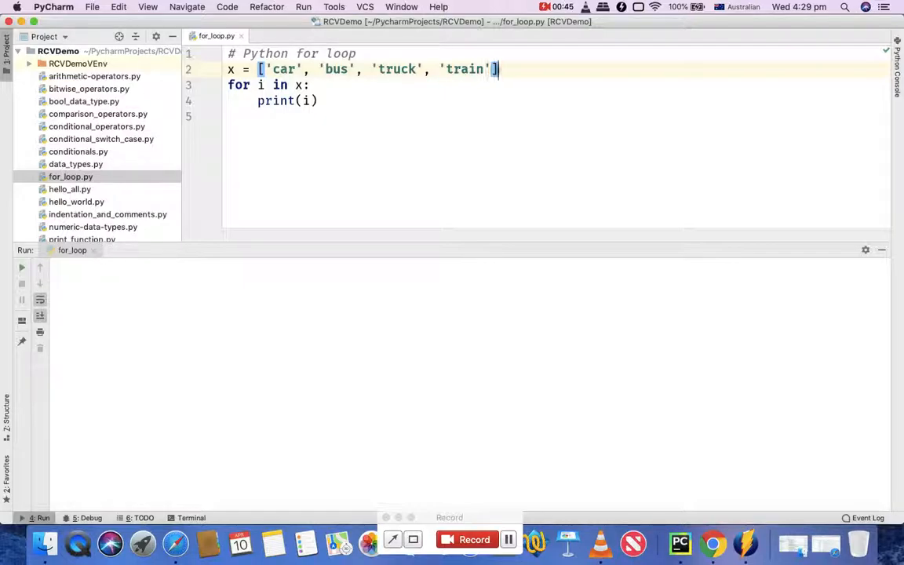
left_click(245, 69)
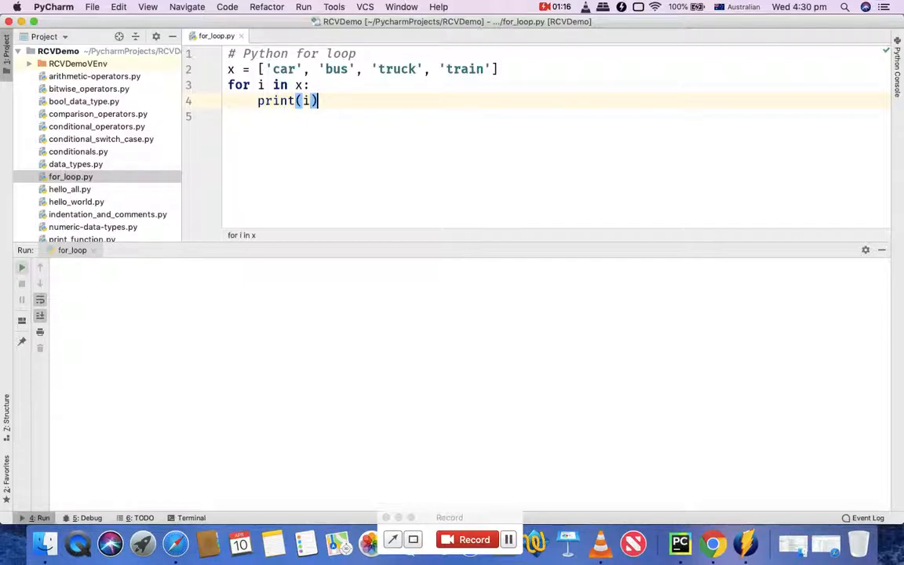
- Run for_loop.py and select its output showing car, bus, truck and train
left_click(22, 266)
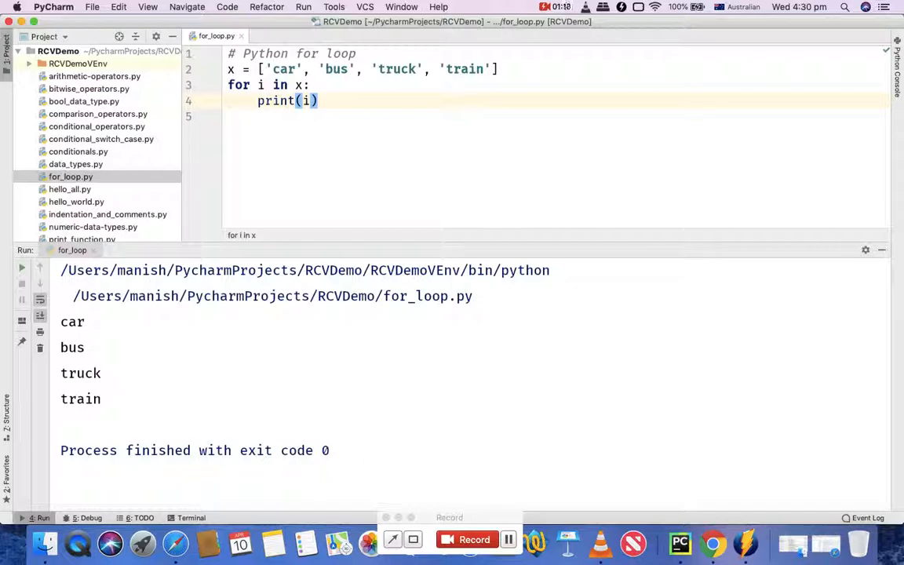
left_click_drag(60, 322, 102, 399)
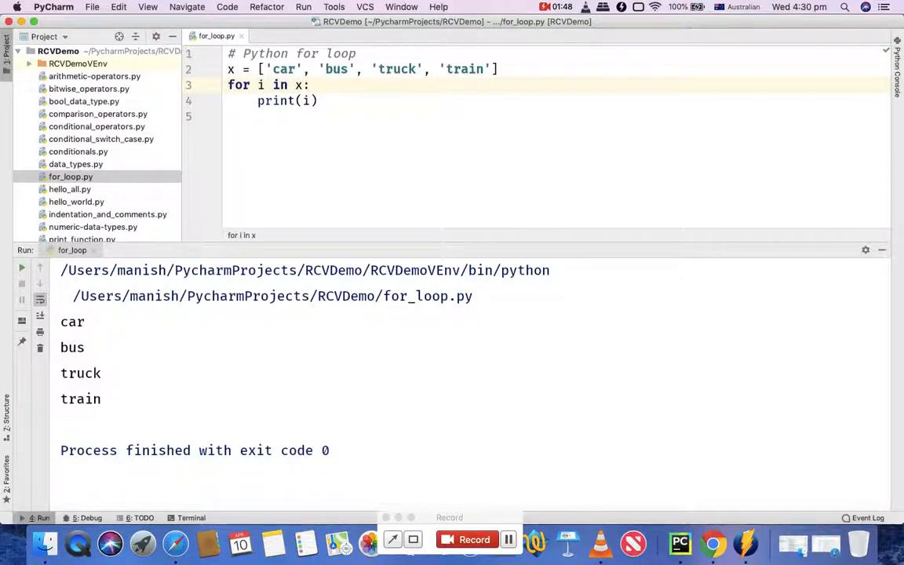
- Add if i == 'truck': break inside the loop before the print
key("Return")
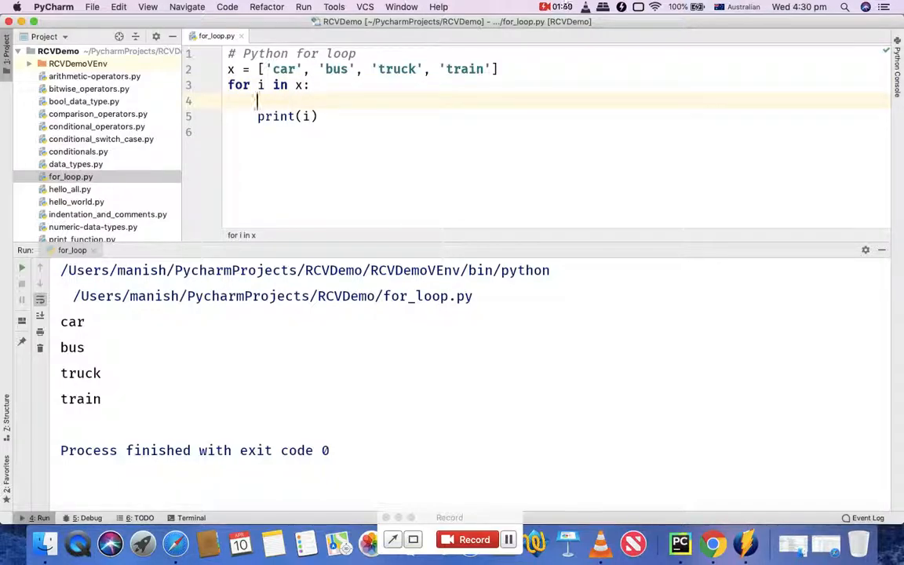
type("if")
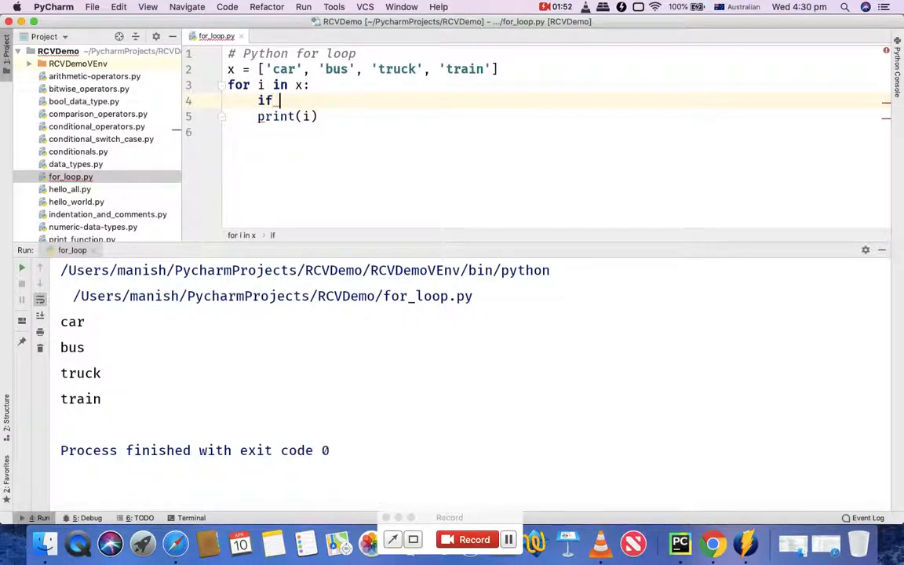
type("i =")
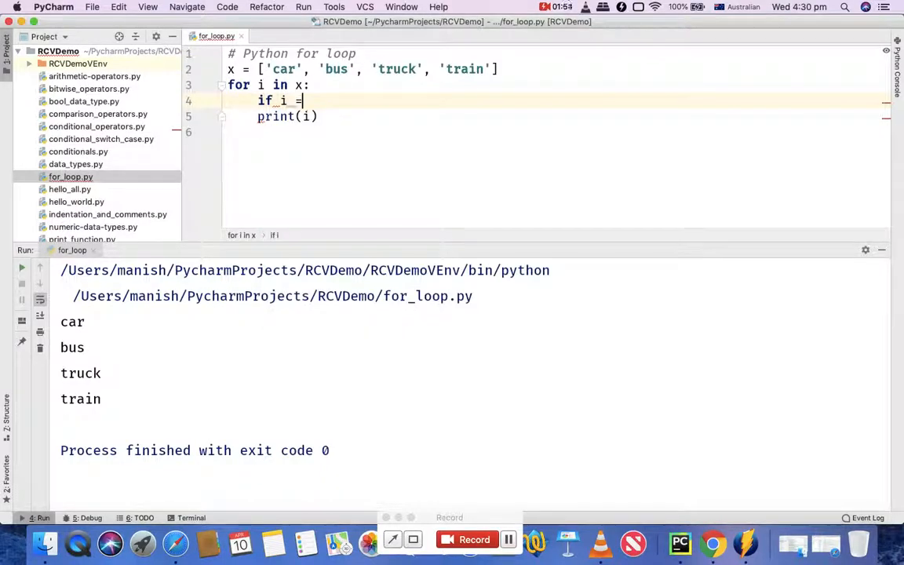
type("=")
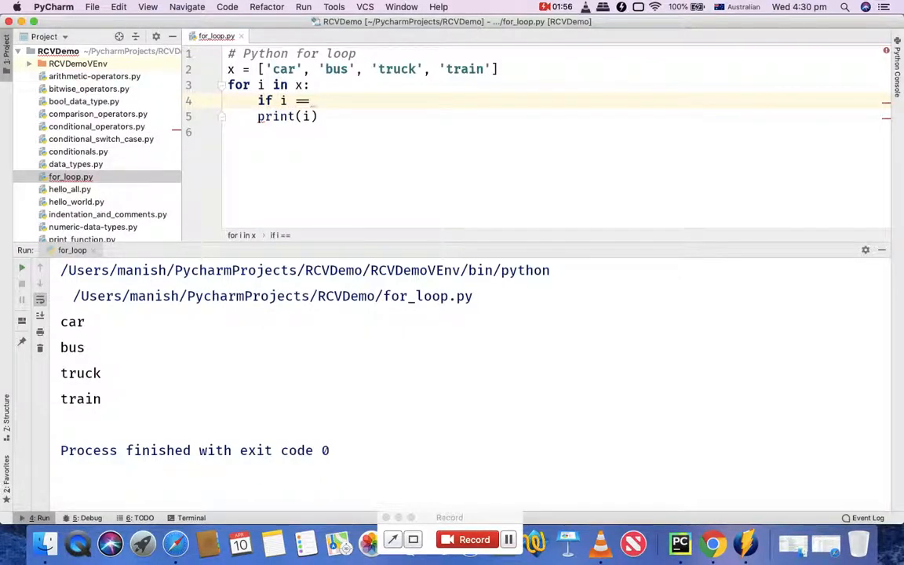
type("''")
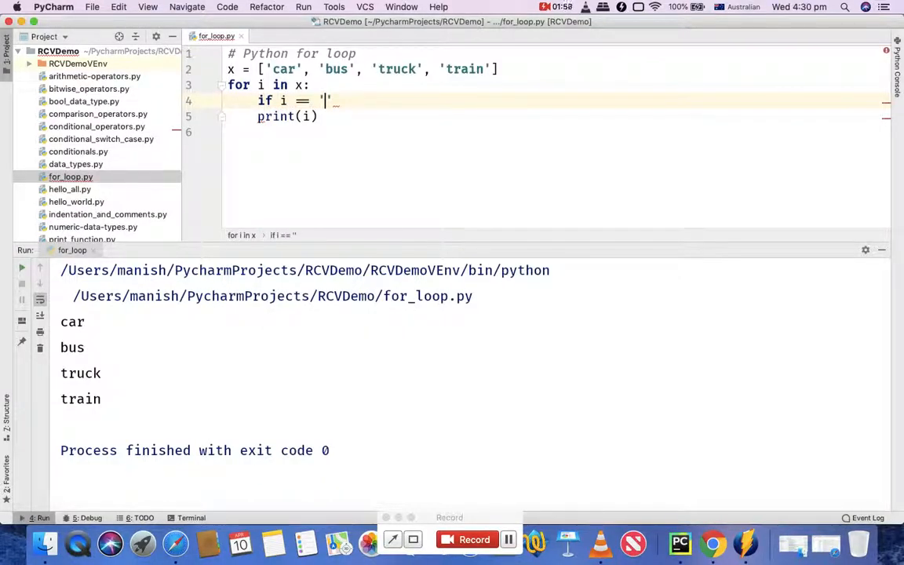
type("truck")
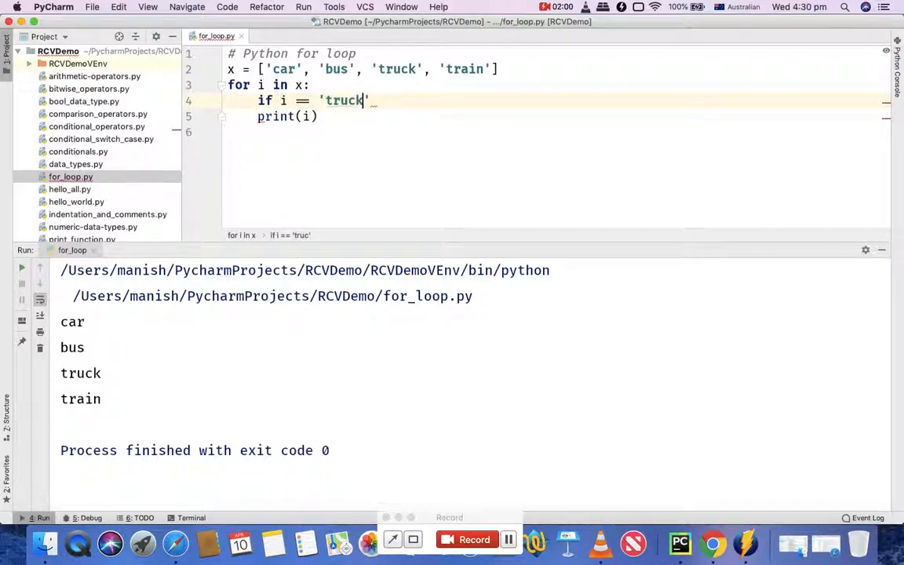
key("backspace")
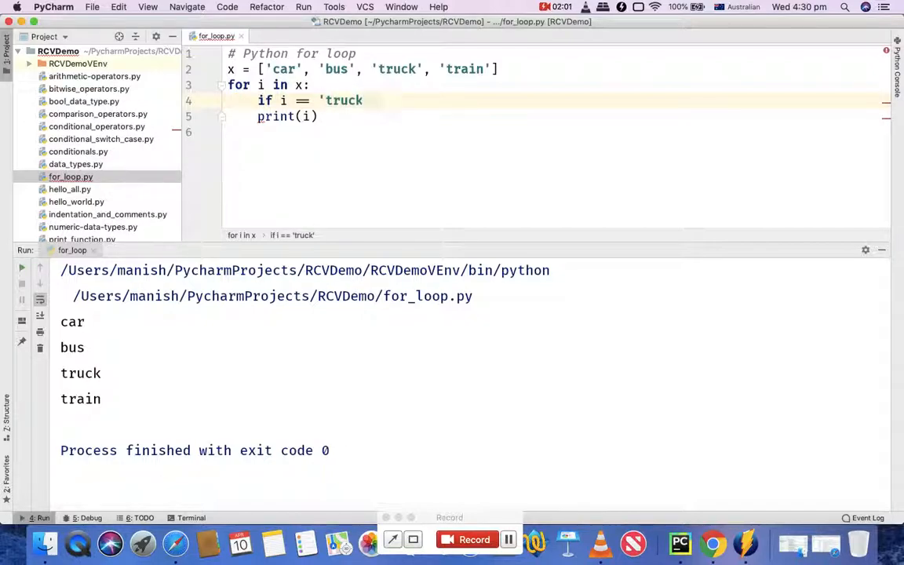
type("brea")
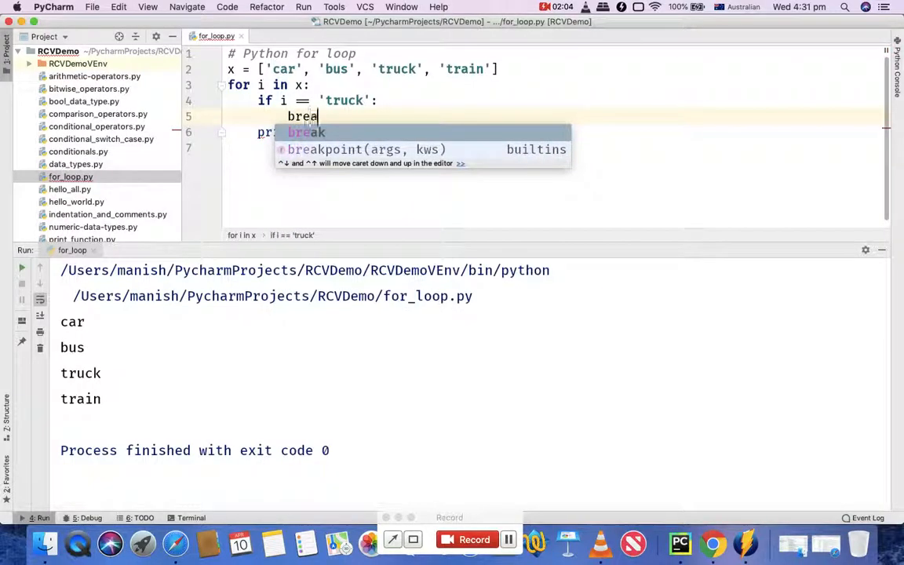
type("k")
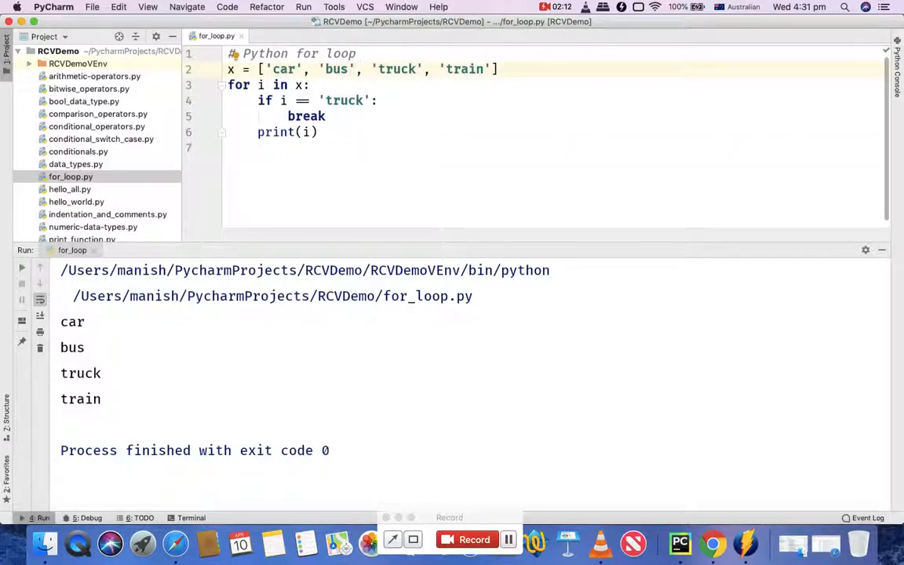
- Run the break version printing only car and bus, then select break to replace it with continue
left_click(22, 266)
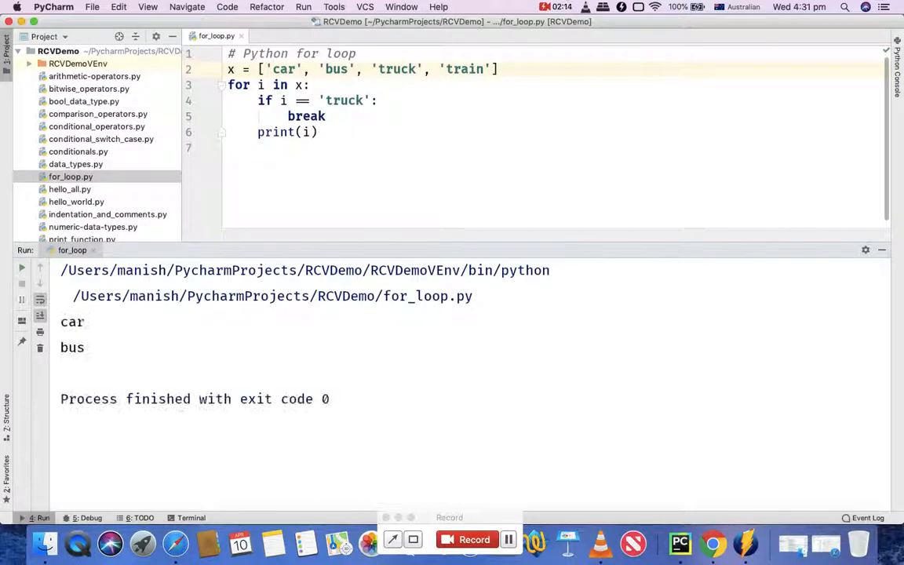
left_click_drag(60, 322, 85, 349)
type("continue")
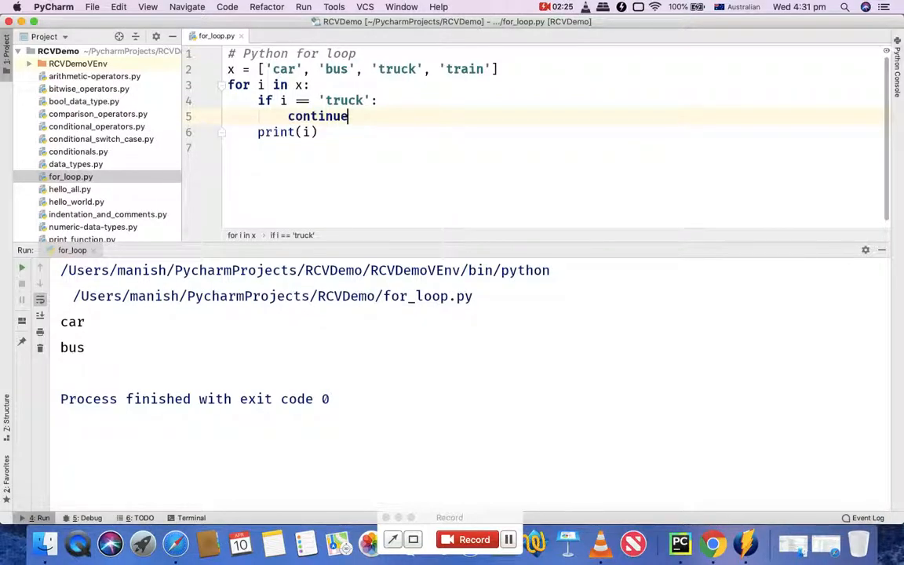
- Run the continue version so truck is skipped and car, bus and train print
double_click(395, 69)
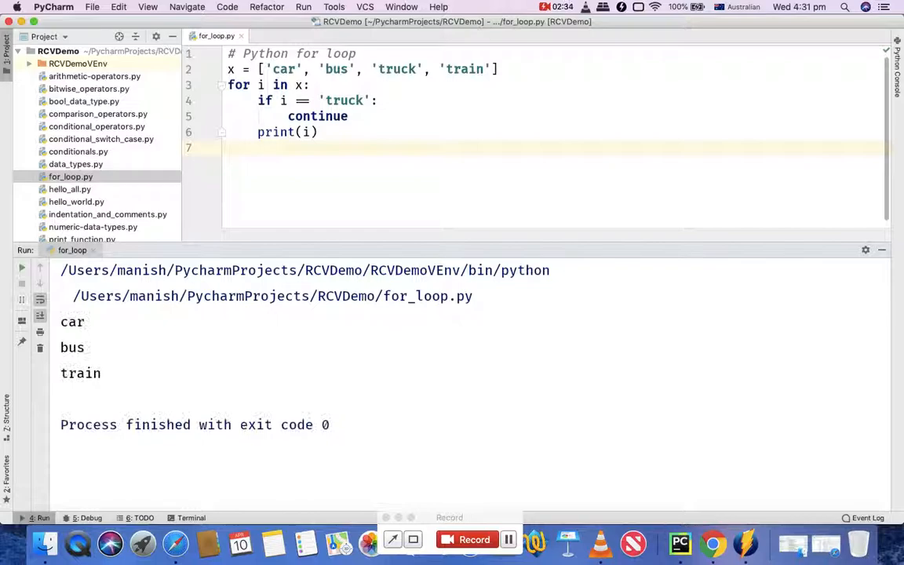
left_click_drag(60, 322, 100, 373)
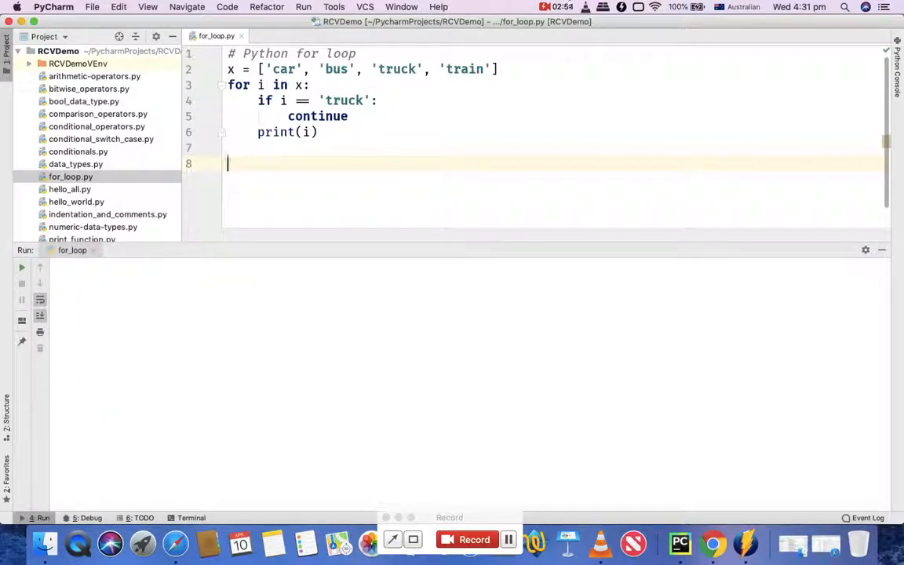
- Define the string variable y = 'rcvacademy' below the list loop
type("x")
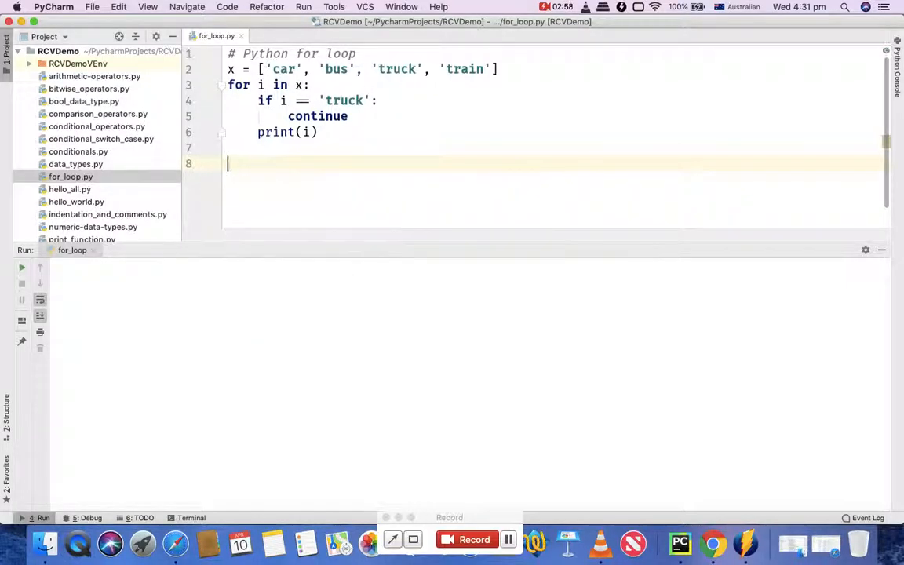
type("y =")
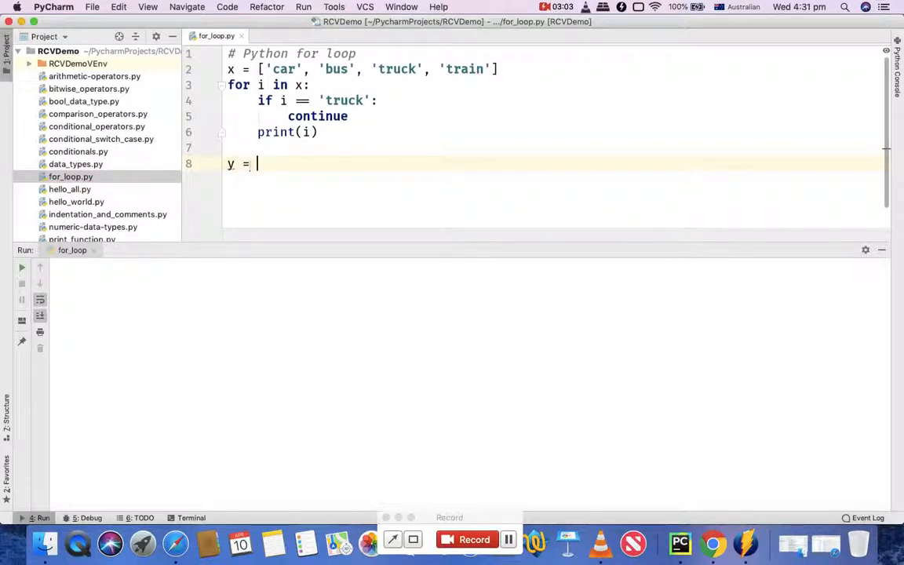
type("'")
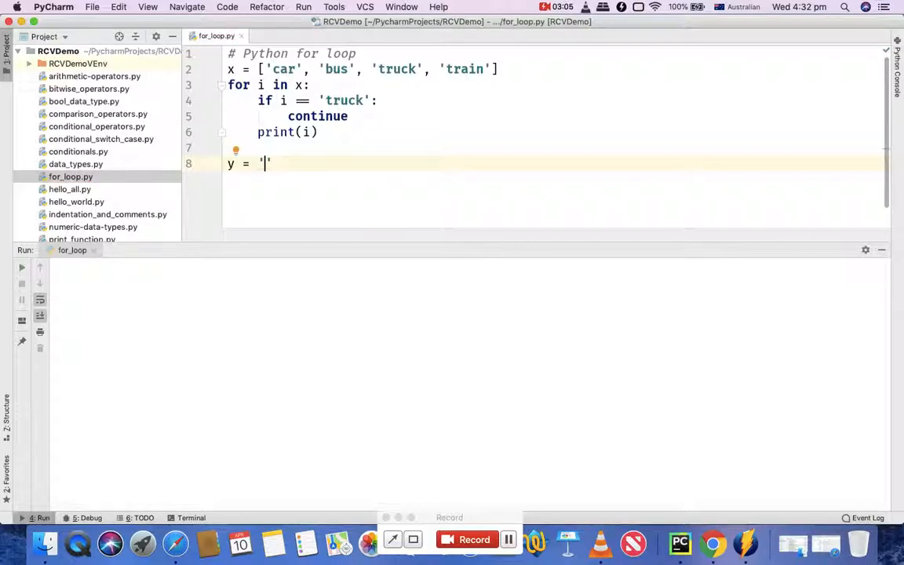
type("re")
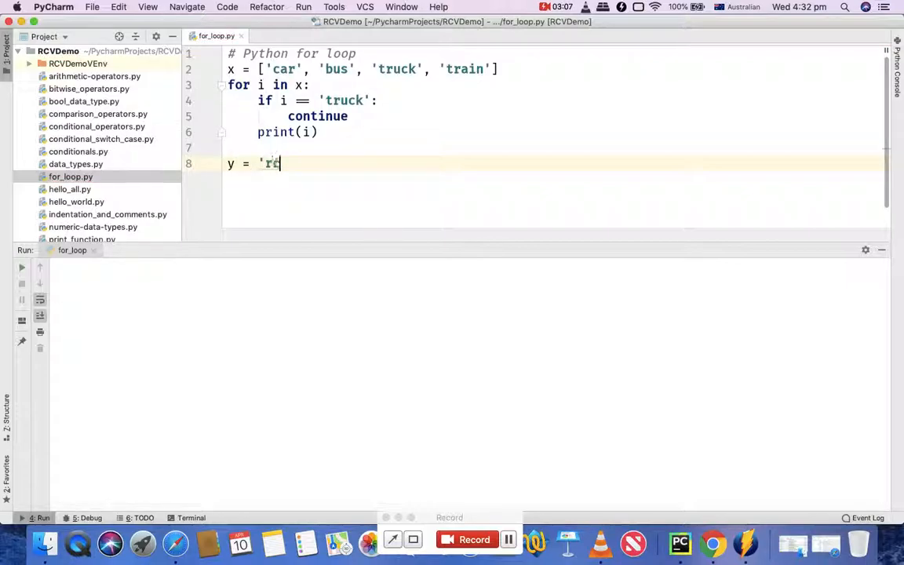
type("cvacademy")
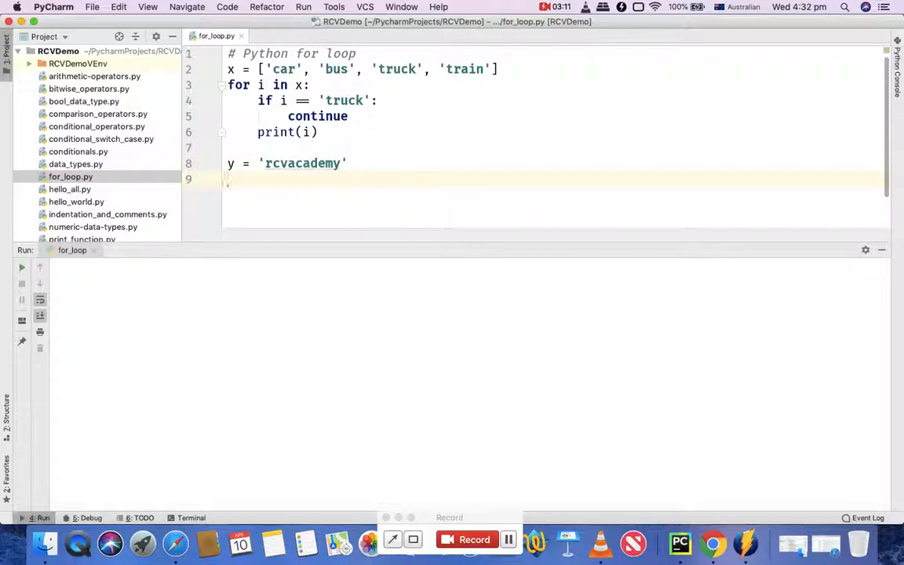
- Write for i in y: print(i) and run it to print each character of 'rcvacademy'
type("for")
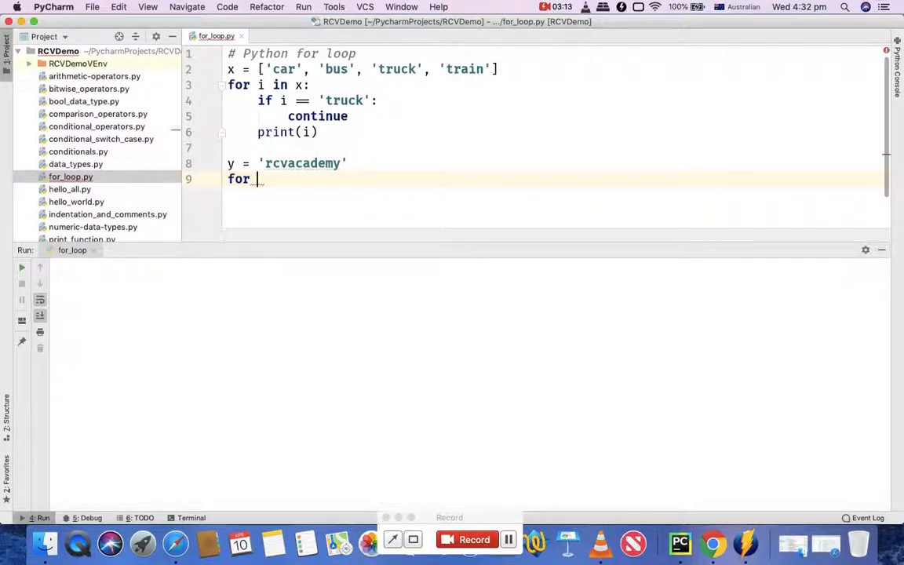
type("i in")
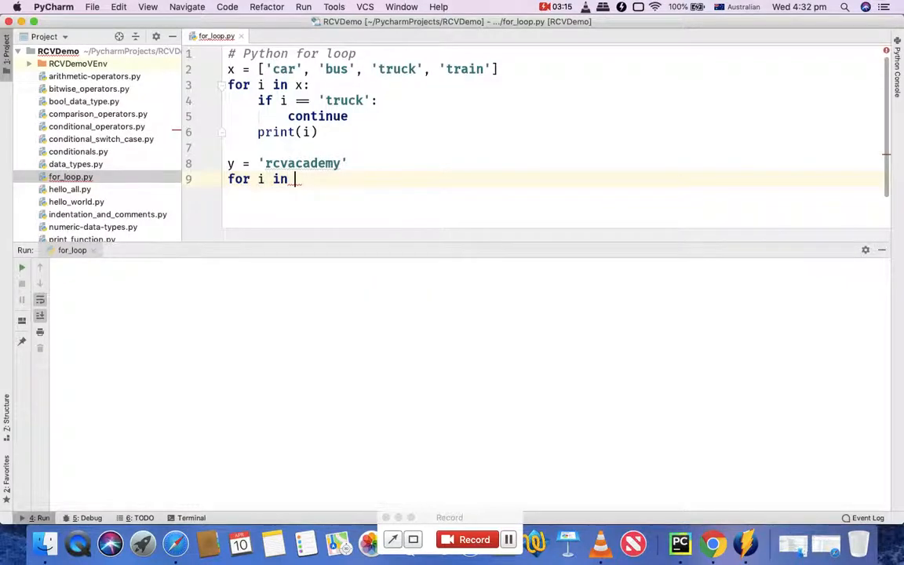
type("y:")
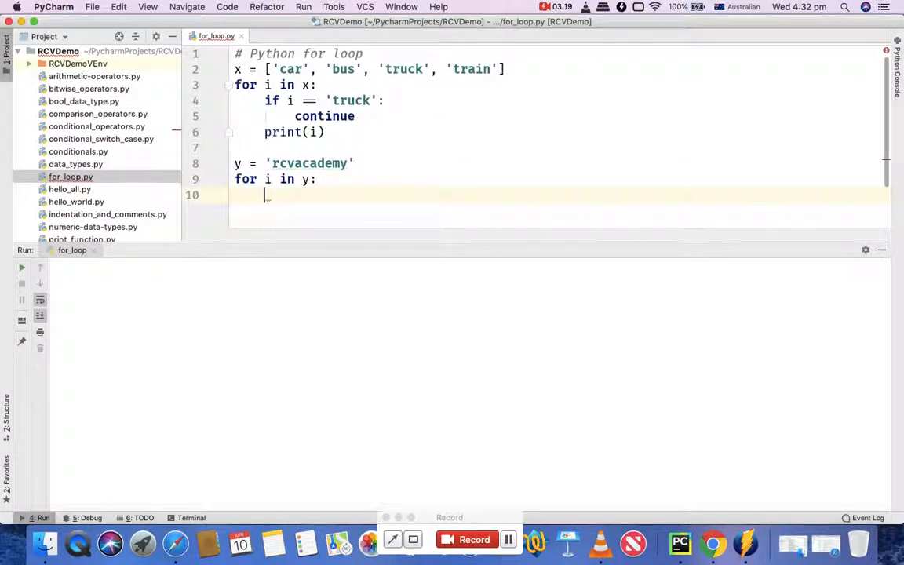
type("print(")
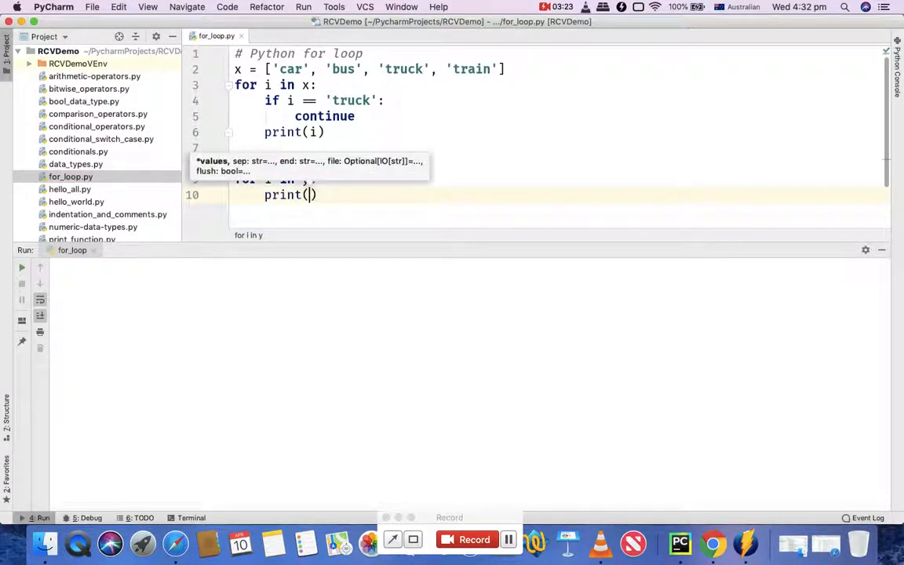
type("i")
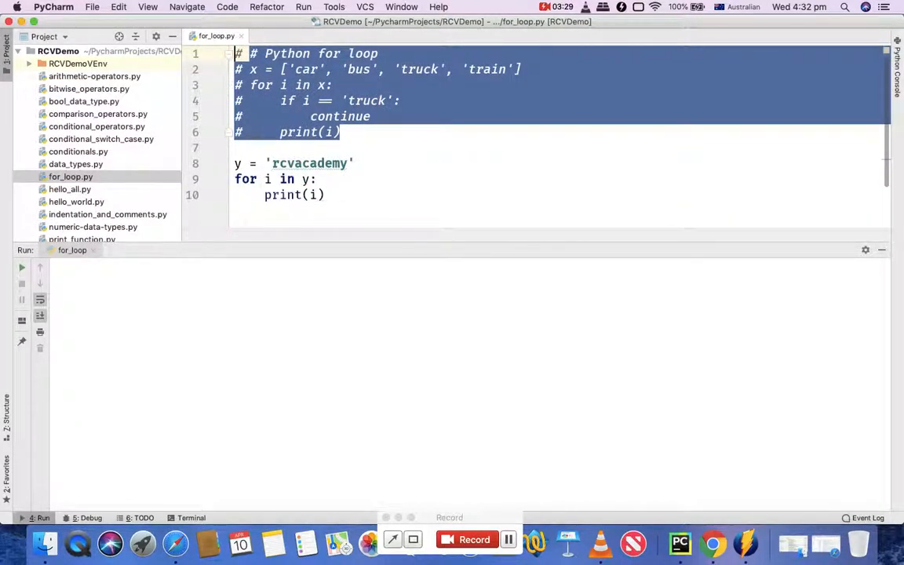
left_click(22, 266)
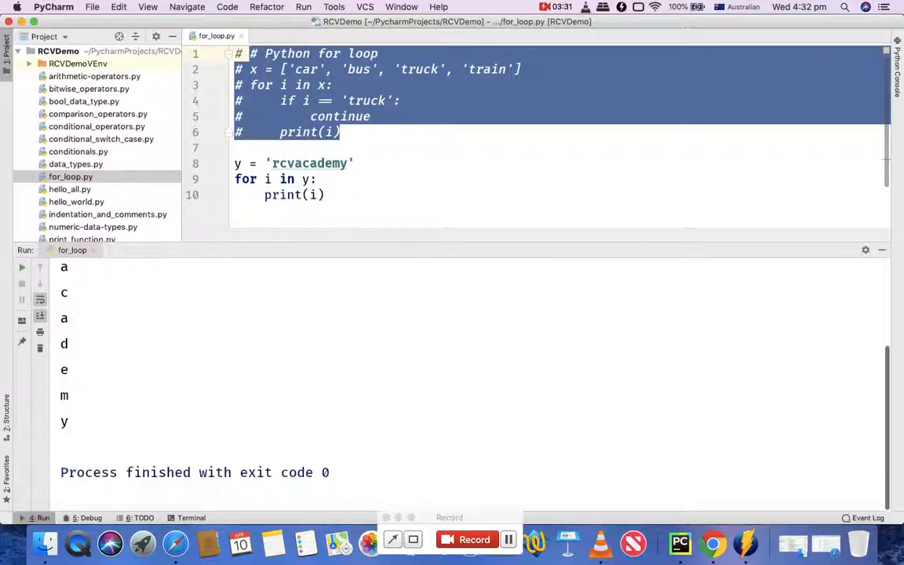